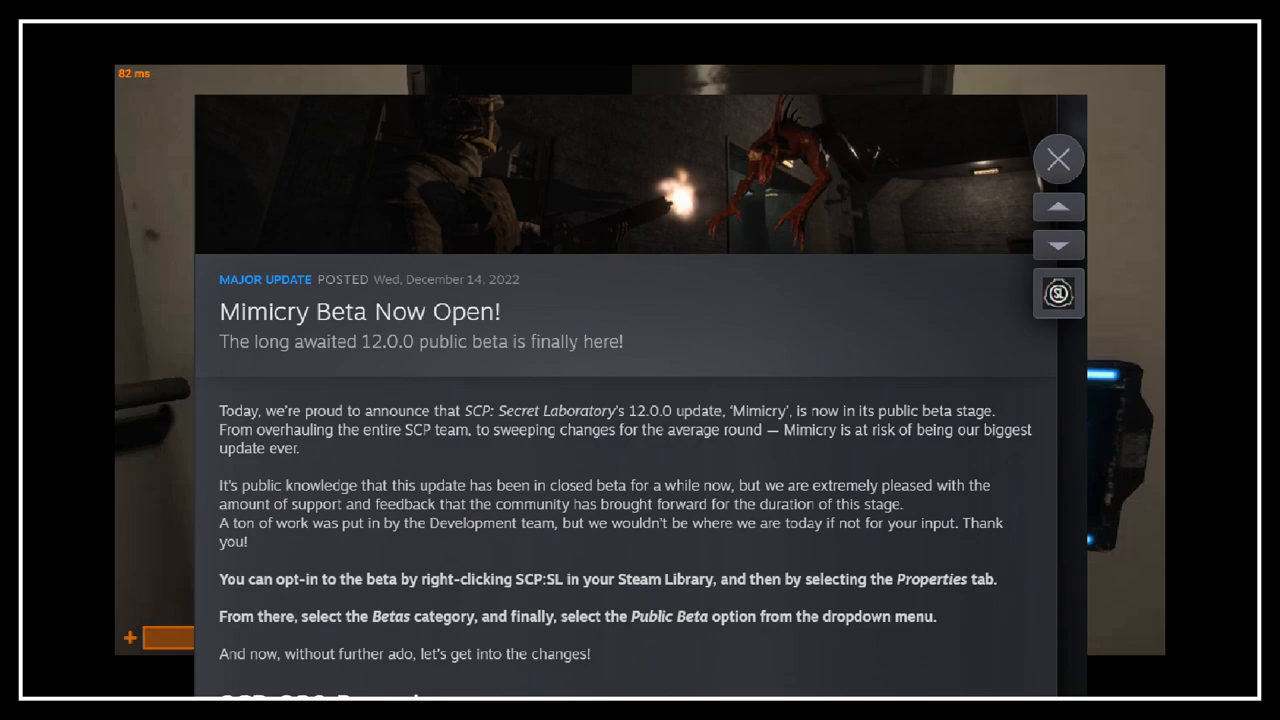
scroll(down, 3)
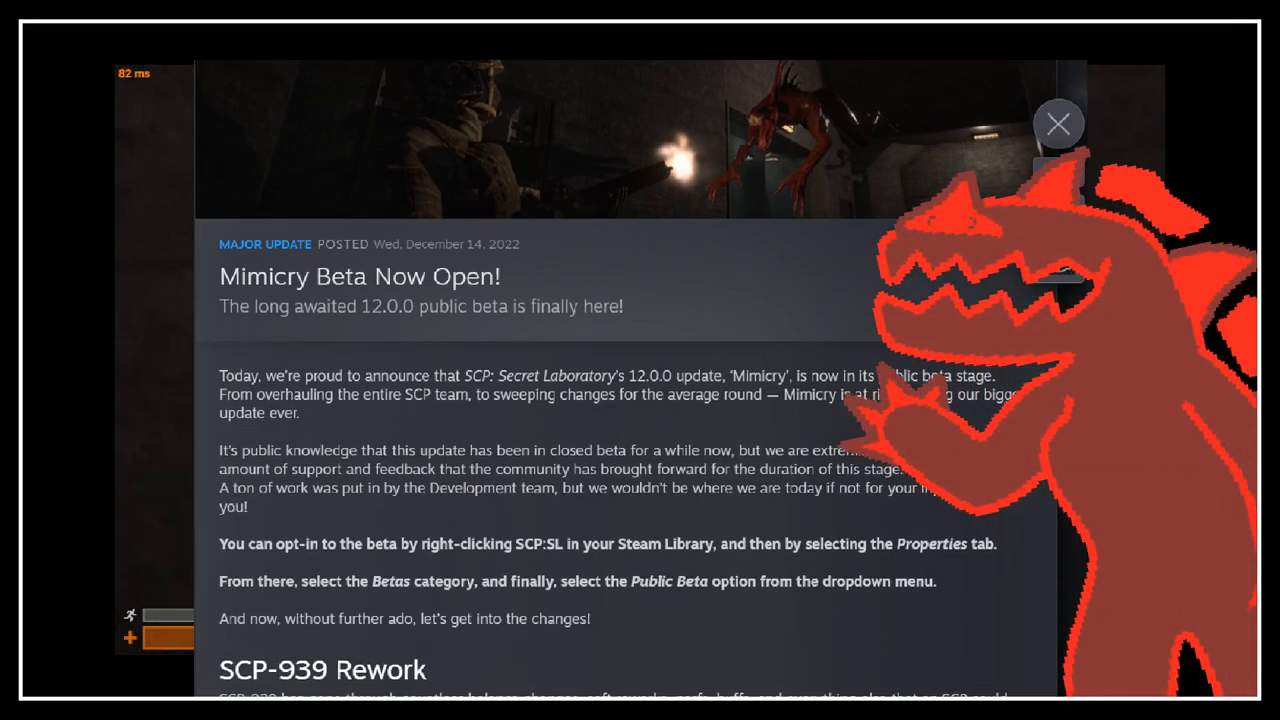